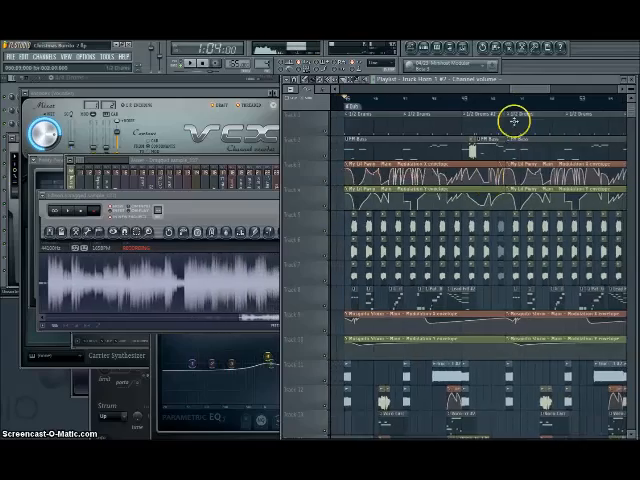
Scroll down the channel rack to reach the new channel
scroll("down", 3)
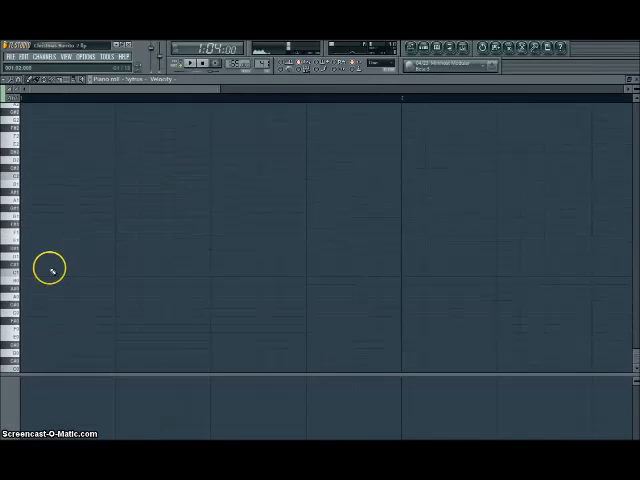
Draw one long sustained bass note on a low key
left_click(50, 242)
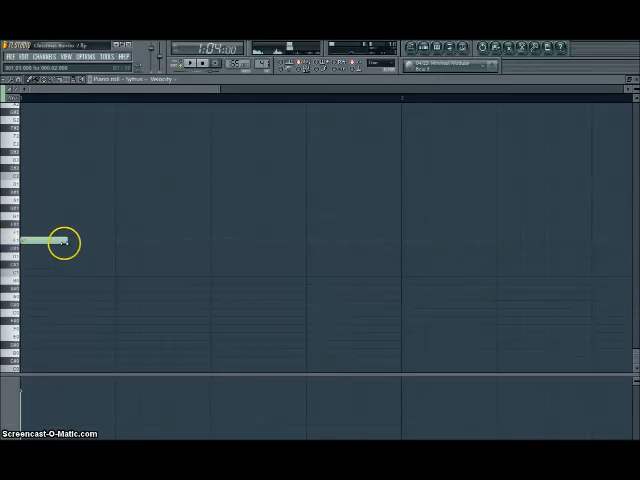
left_click_drag(60, 242, 396, 242)
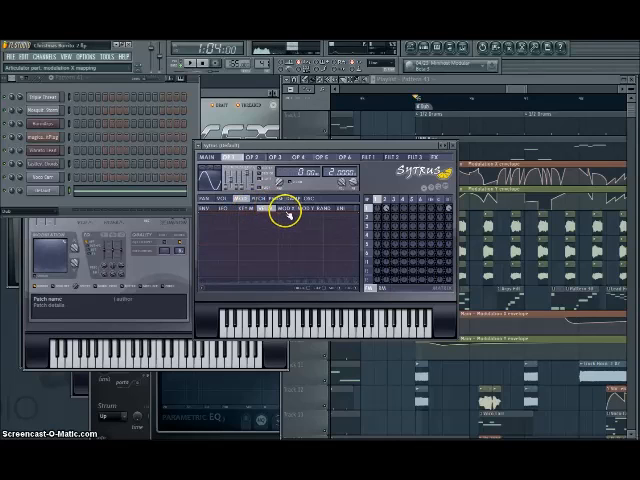
mouse_move(204, 216)
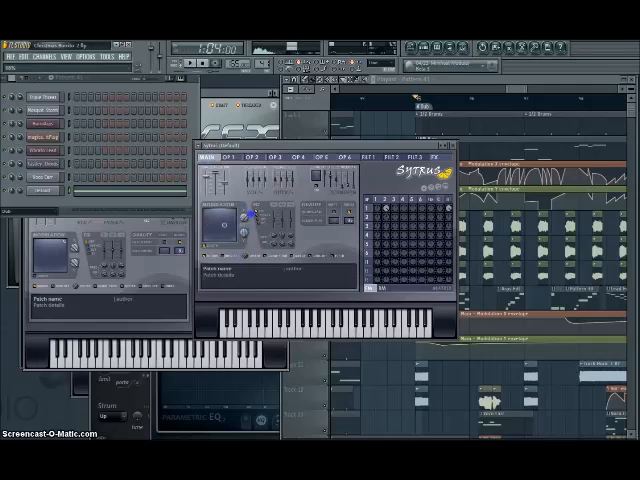
View OP1's envelope page, then return to the operator's main controls
left_click(230, 156)
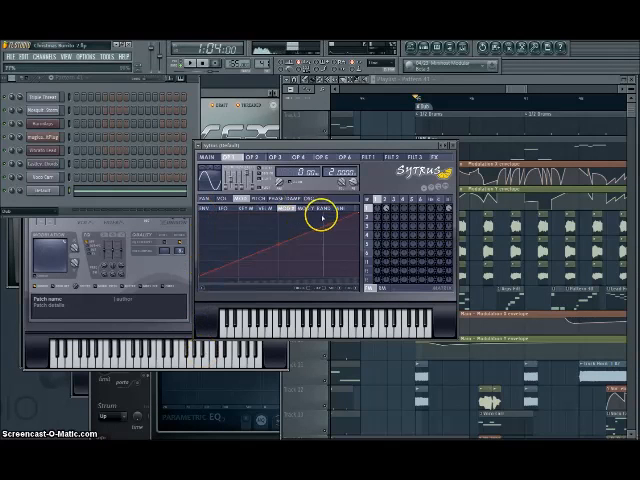
left_click(210, 162)
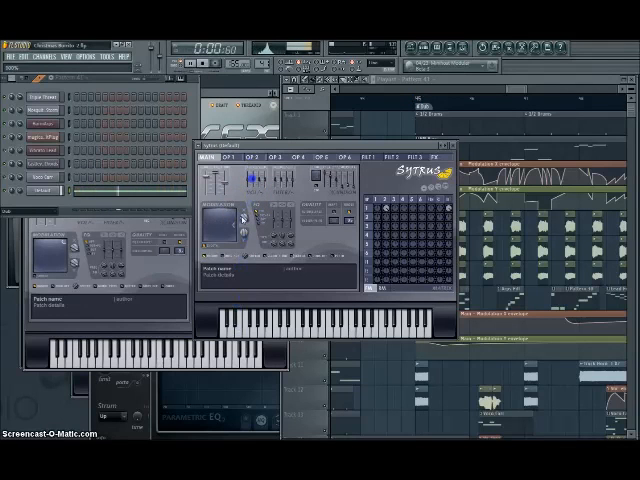
left_click(244, 156)
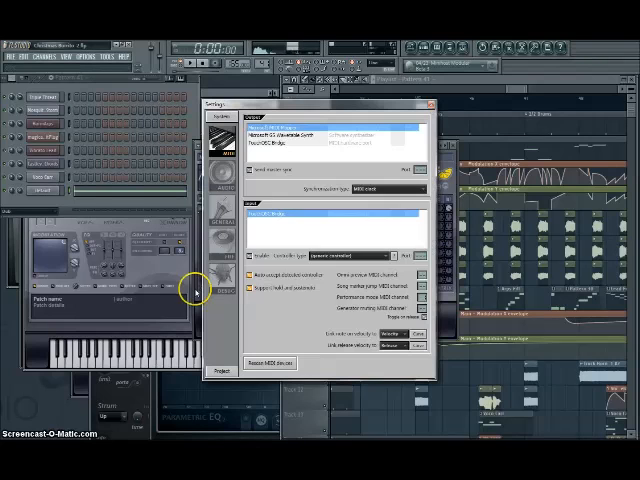
Switch to the MIDI category to show the input device list
left_click(220, 188)
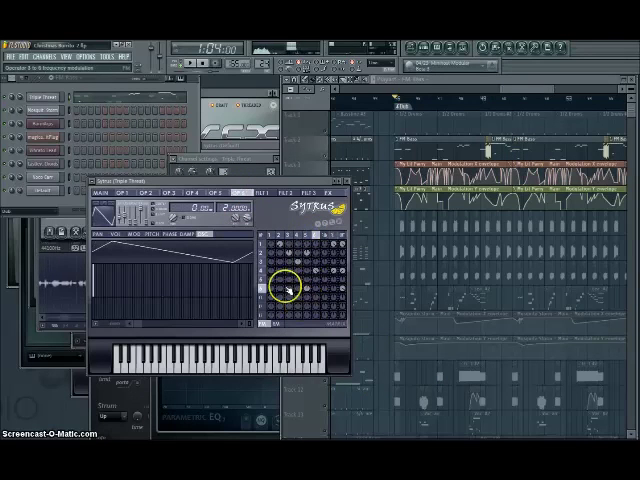
mouse_move(536, 96)
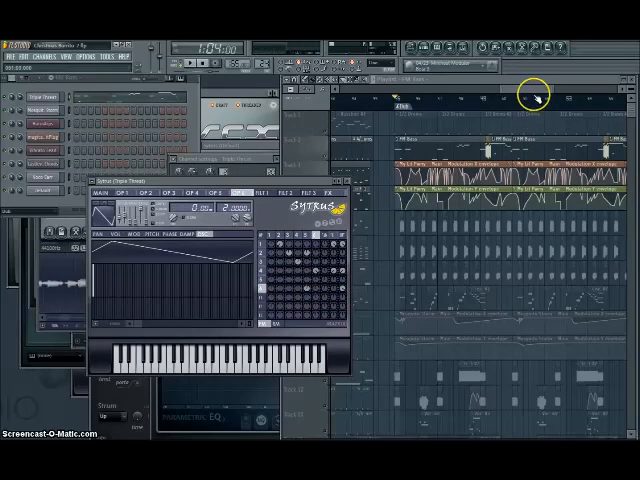